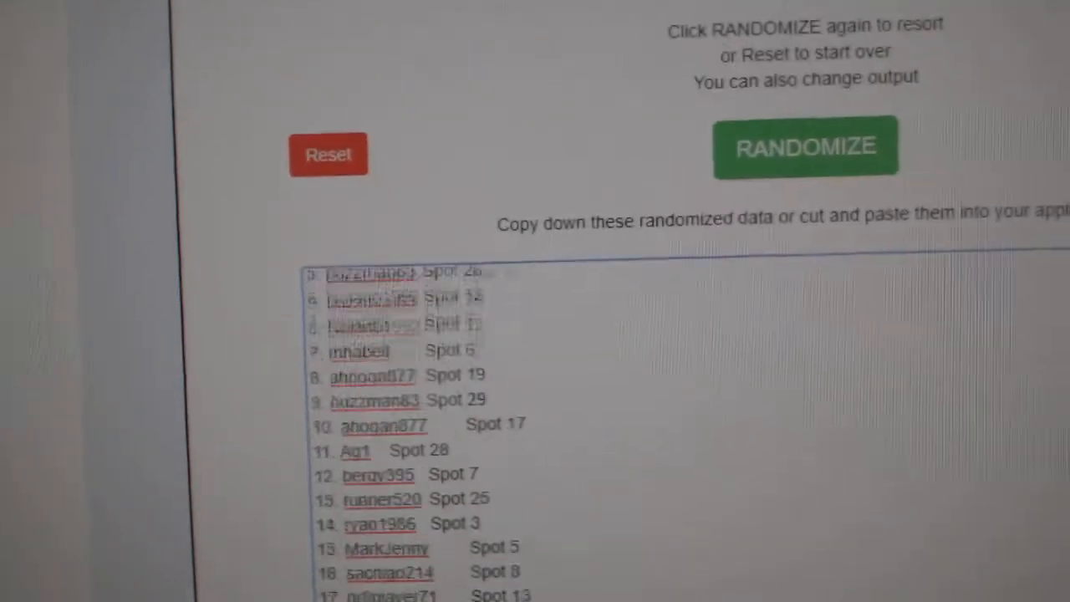
- Reshuffle the participant names and spot numbers, producing a hockey team list ending at 30 Winnipeg
left_click(801, 146)
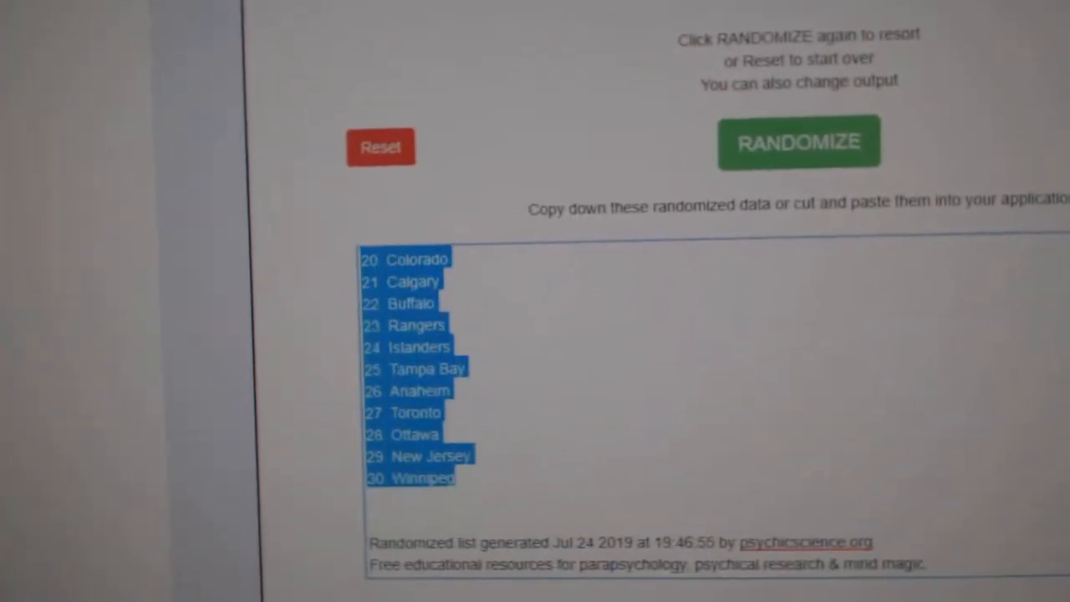
- Randomize the hockey team list again so it begins Winnipeg, Colorado, Dallas
left_click(797, 142)
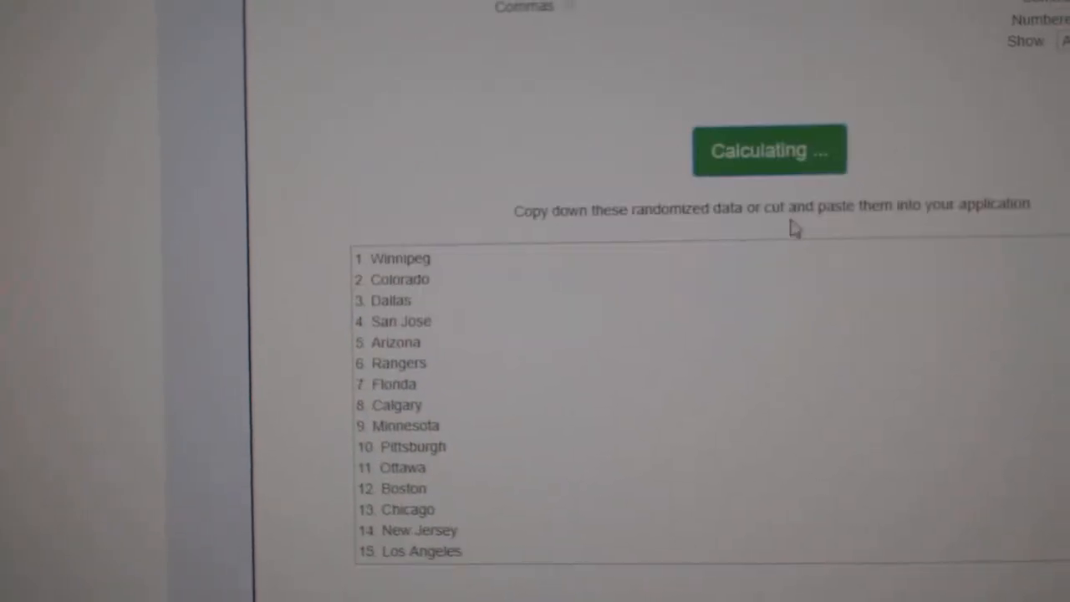